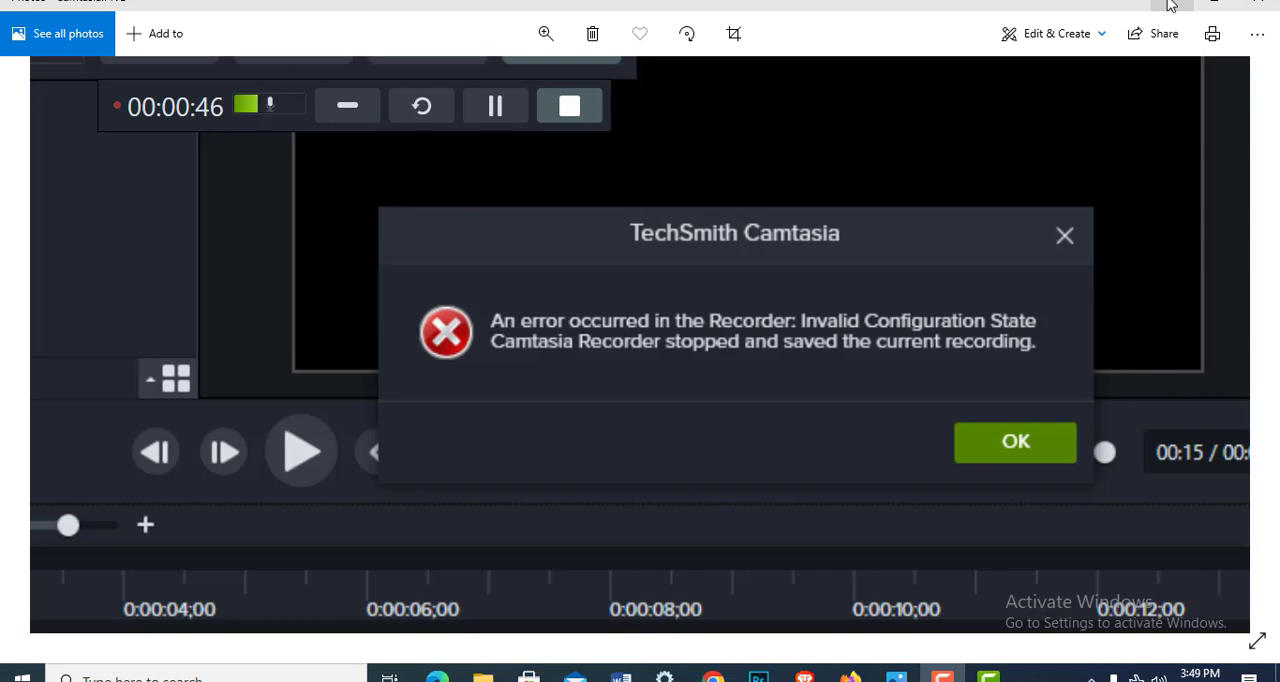
Step: Close the Camtasia error screenshot and search Windows for 'control panel'
left_click(1015, 442)
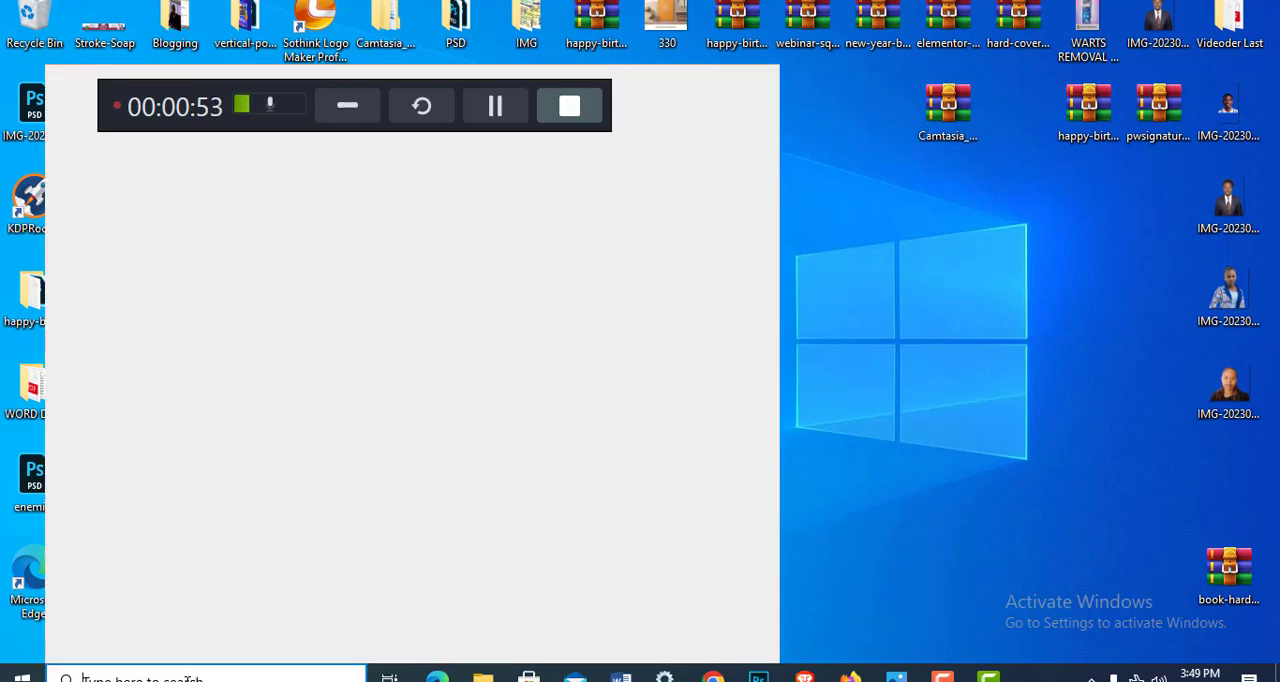
type("contr")
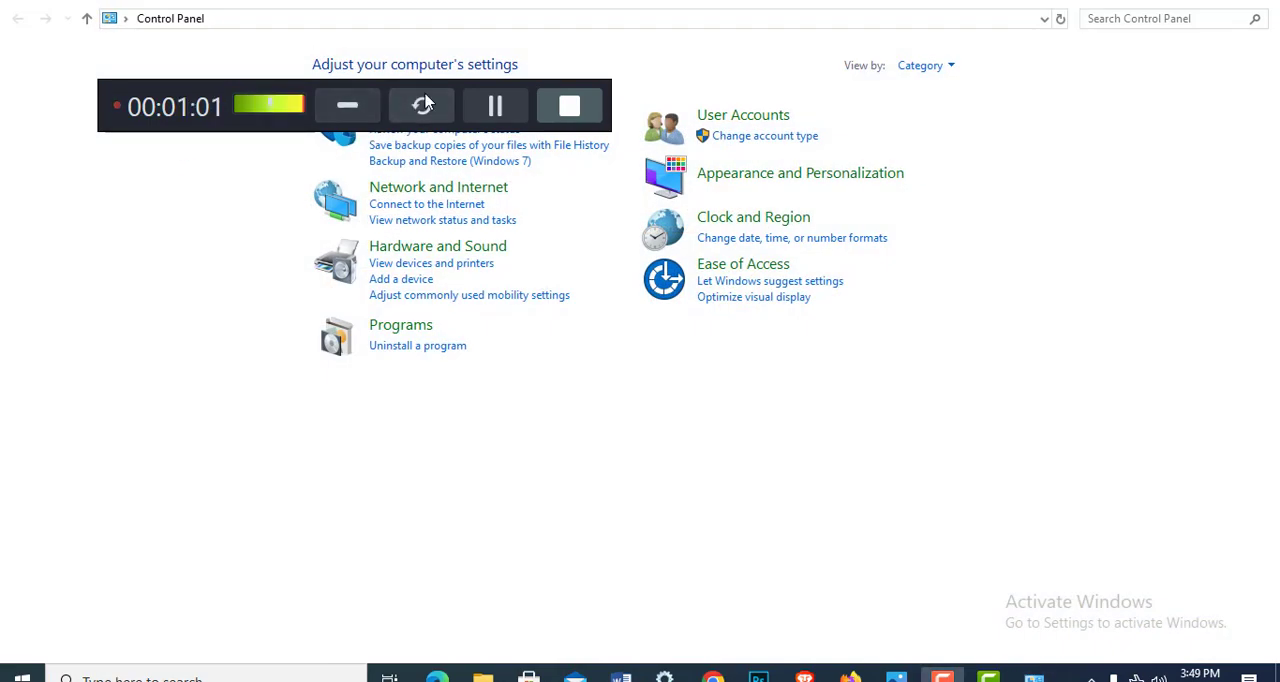
mouse_move(400, 258)
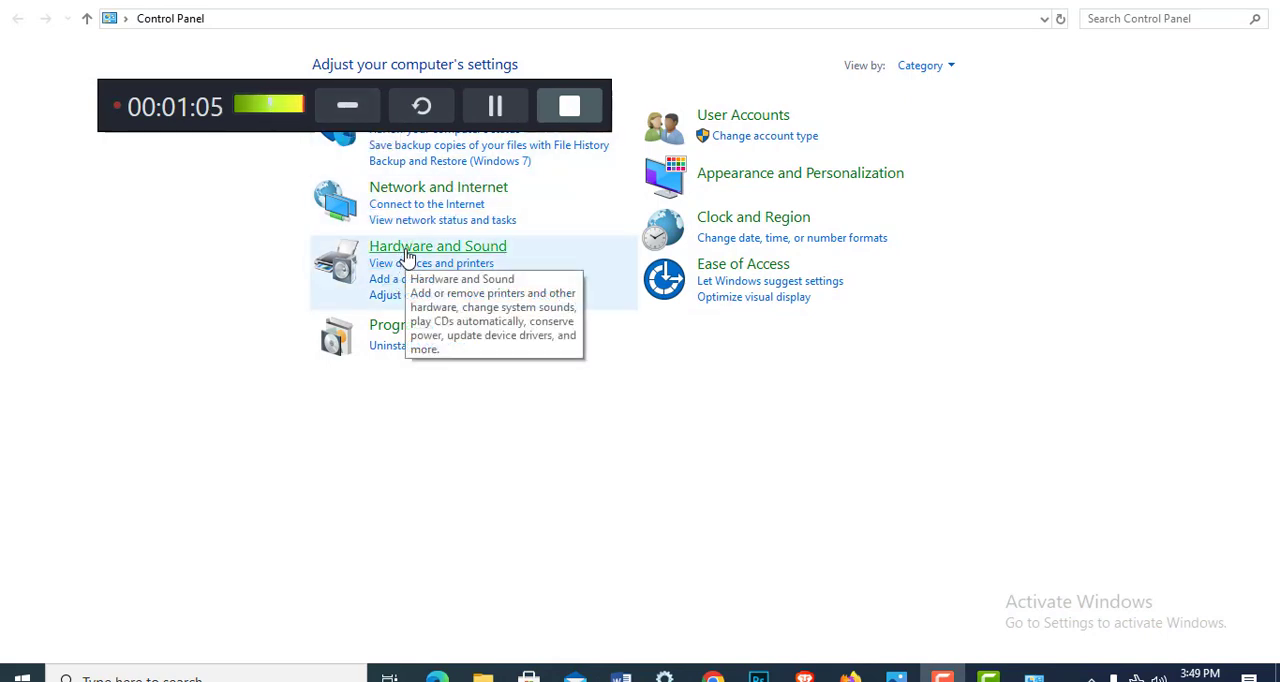
mouse_move(345, 193)
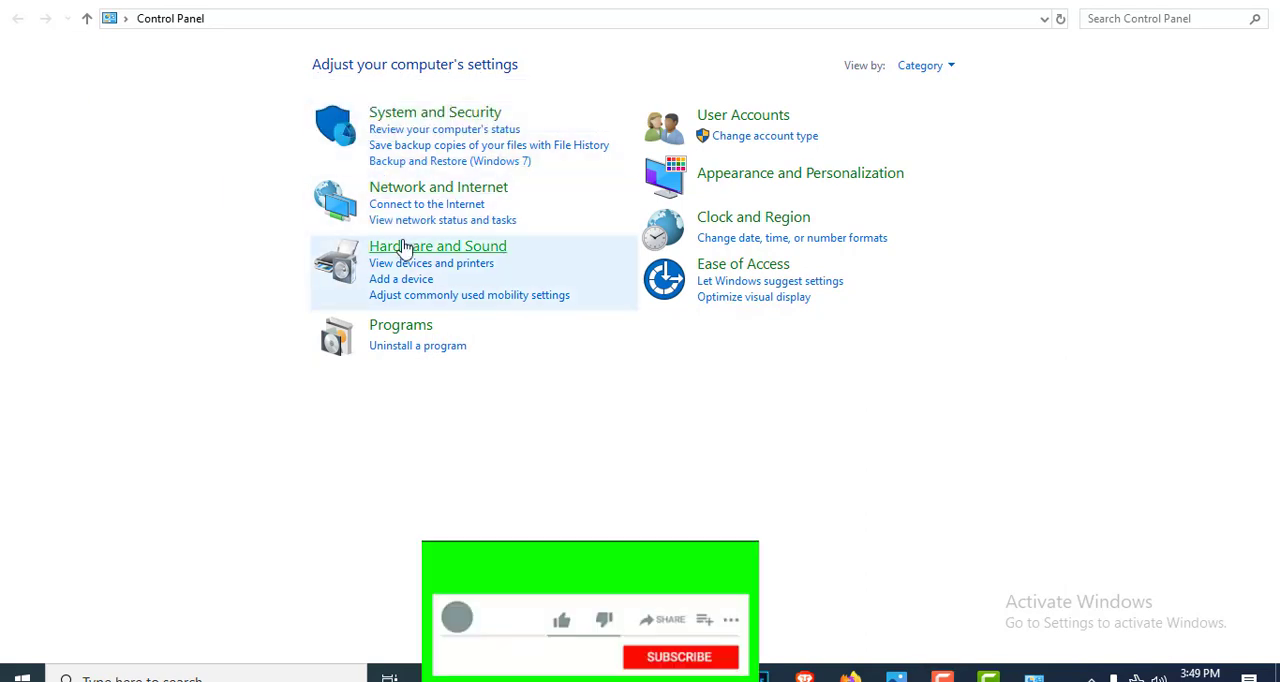
Step: Go to the Hardware and Sound category in Control Panel
left_click(438, 245)
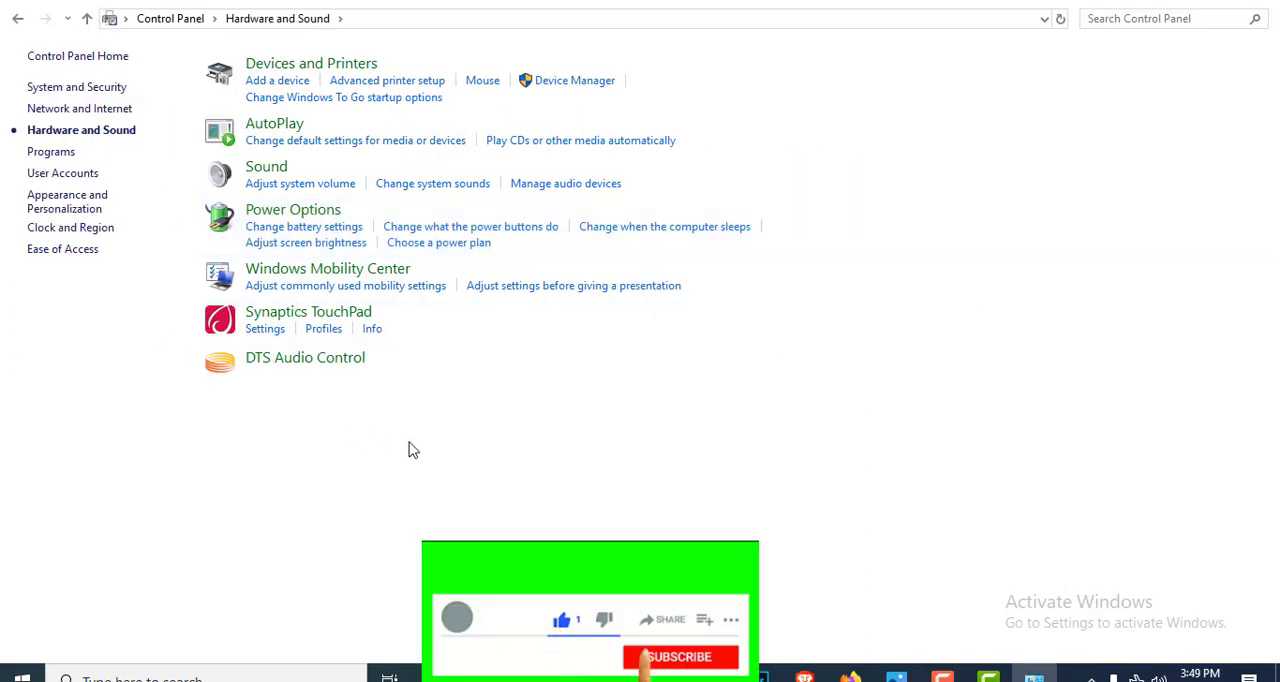
left_click(679, 657)
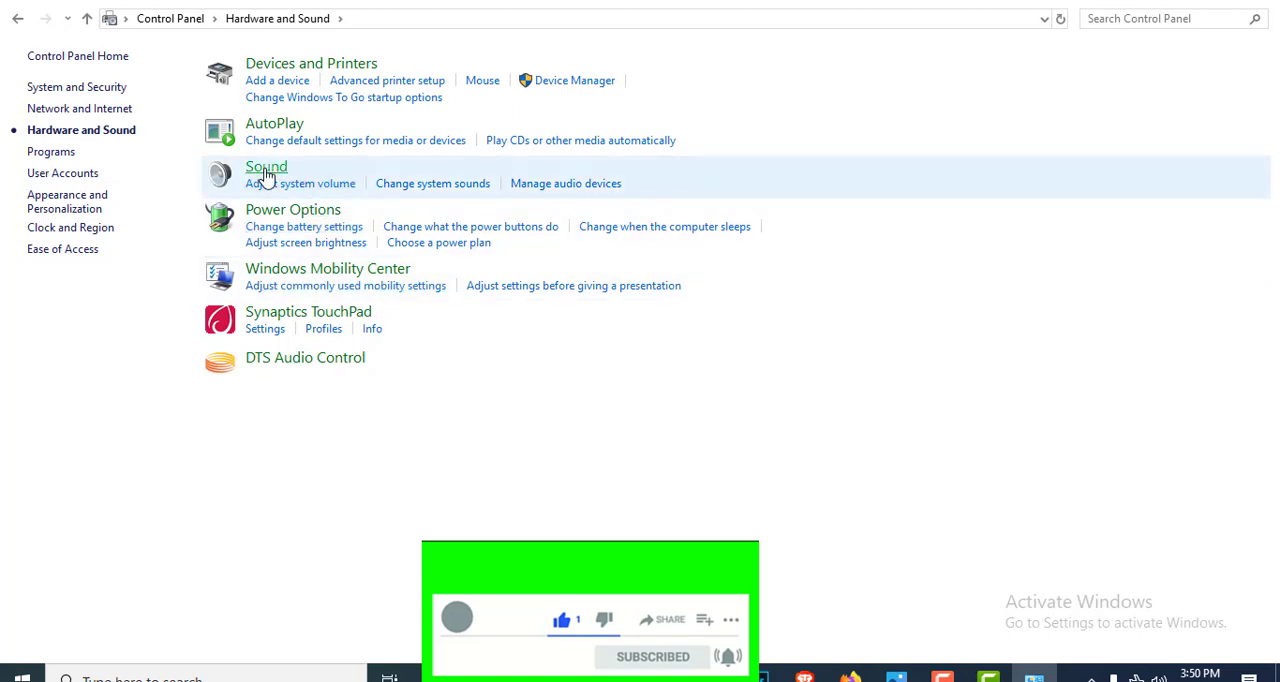
Step: Open the Sound dialog on its Recording tab to view recording devices
left_click(266, 166)
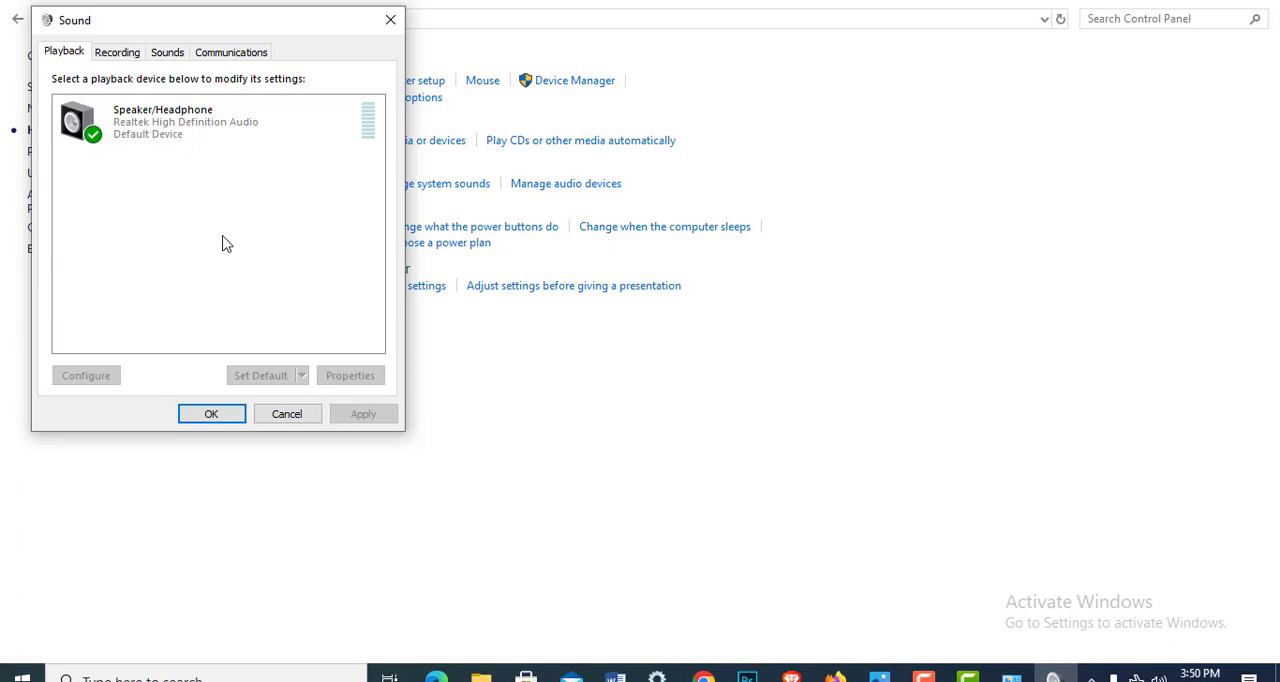
mouse_move(188, 147)
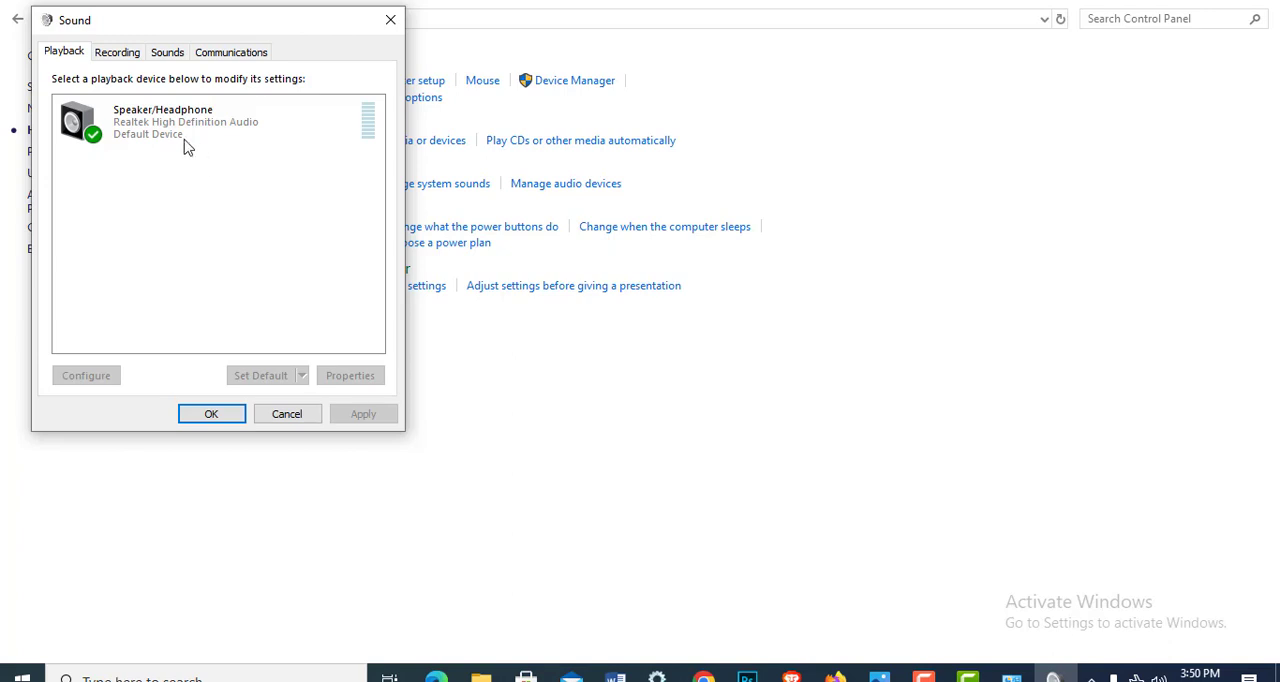
left_click(117, 52)
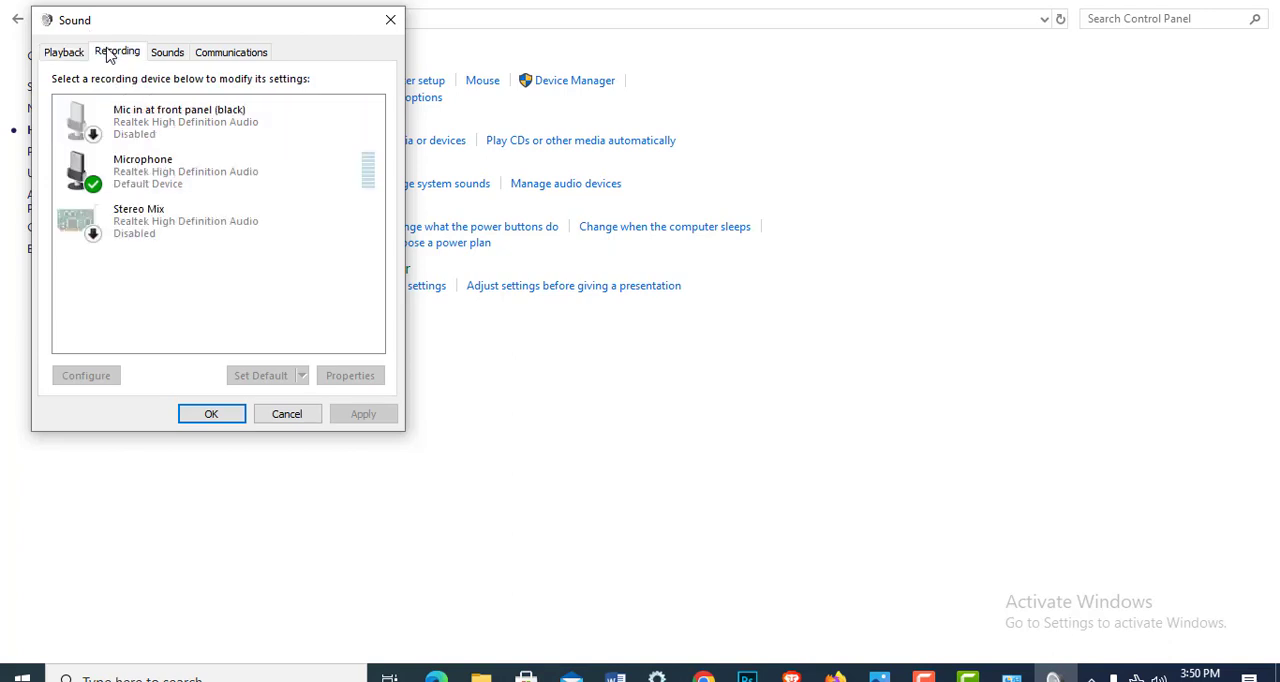
mouse_move(258, 321)
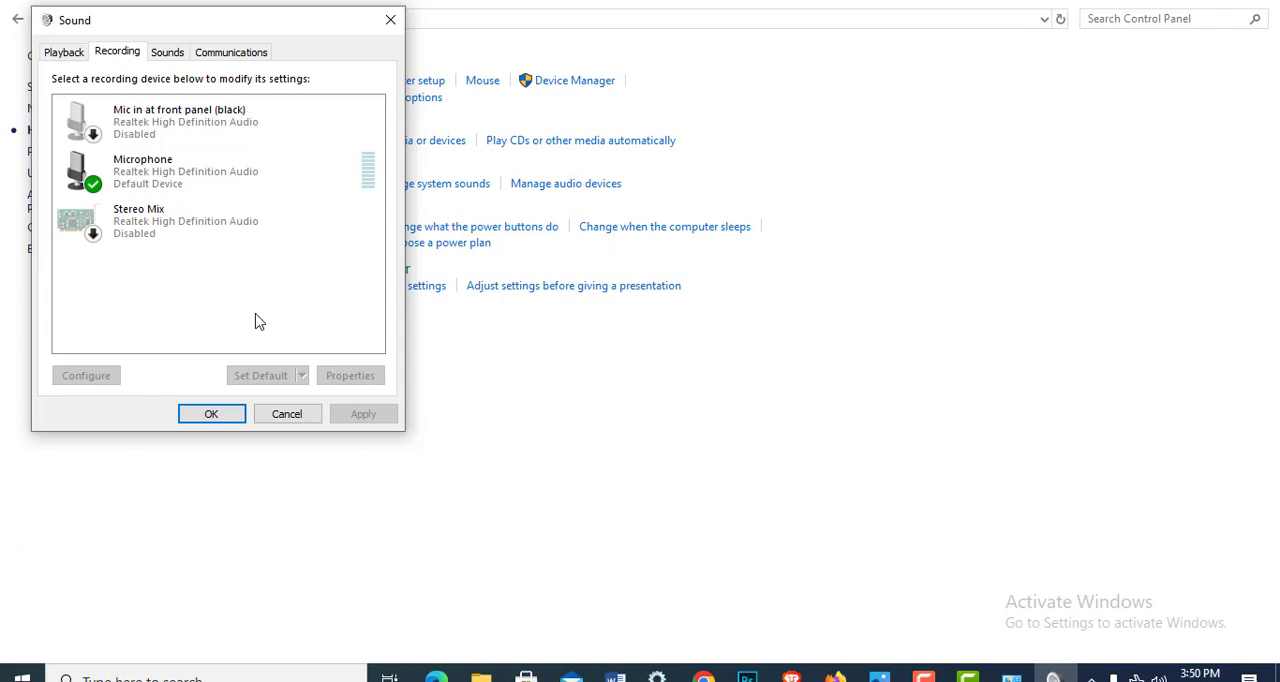
Step: Check the front-panel Mic in and Microphone options, leave them unchanged, and close with OK
left_click(185, 120)
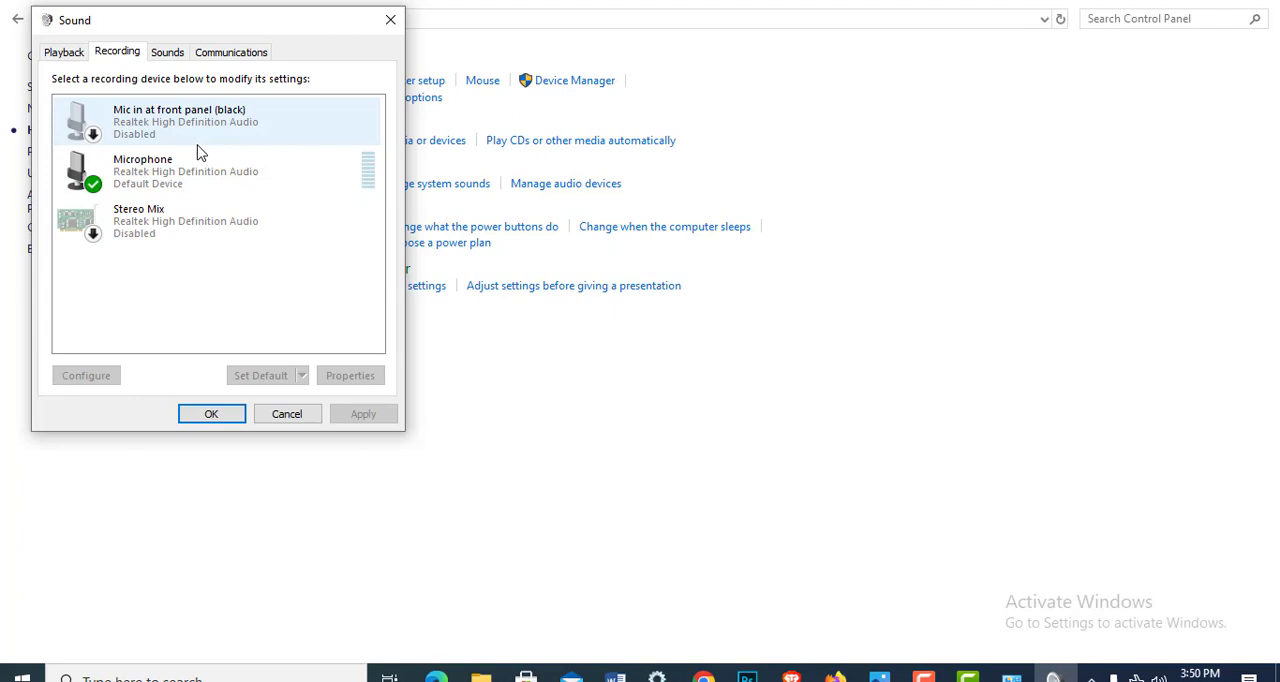
mouse_move(198, 122)
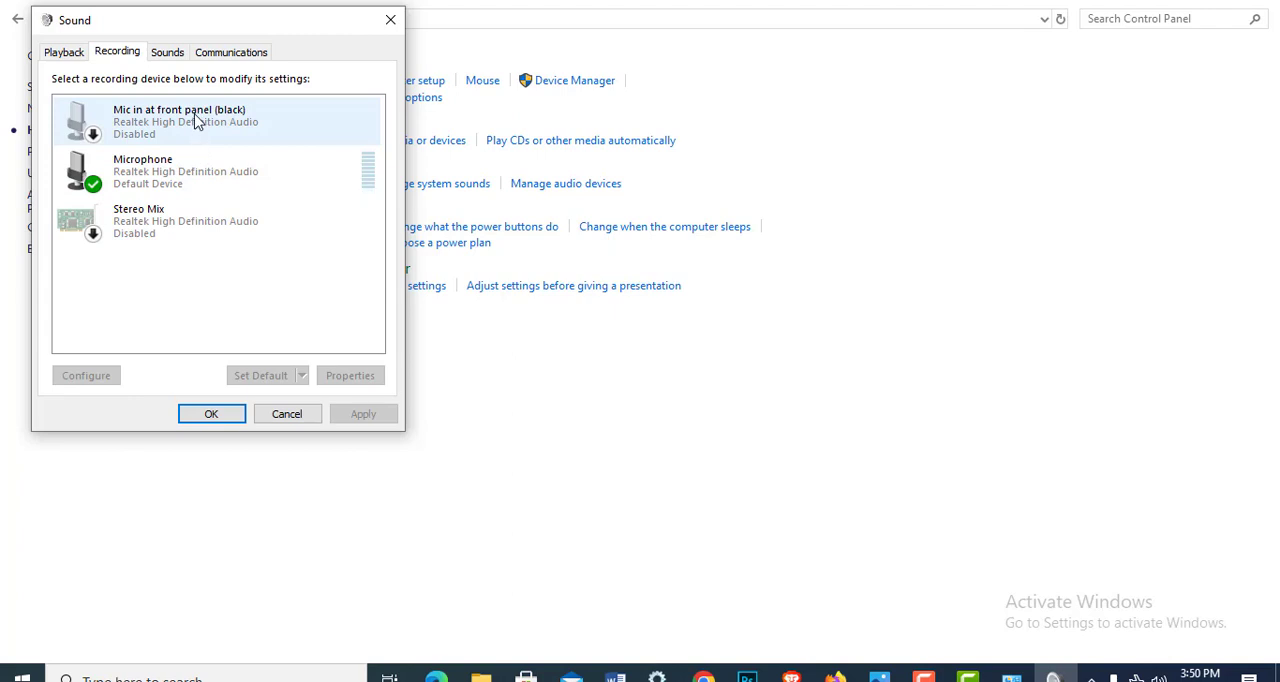
right_click(180, 120)
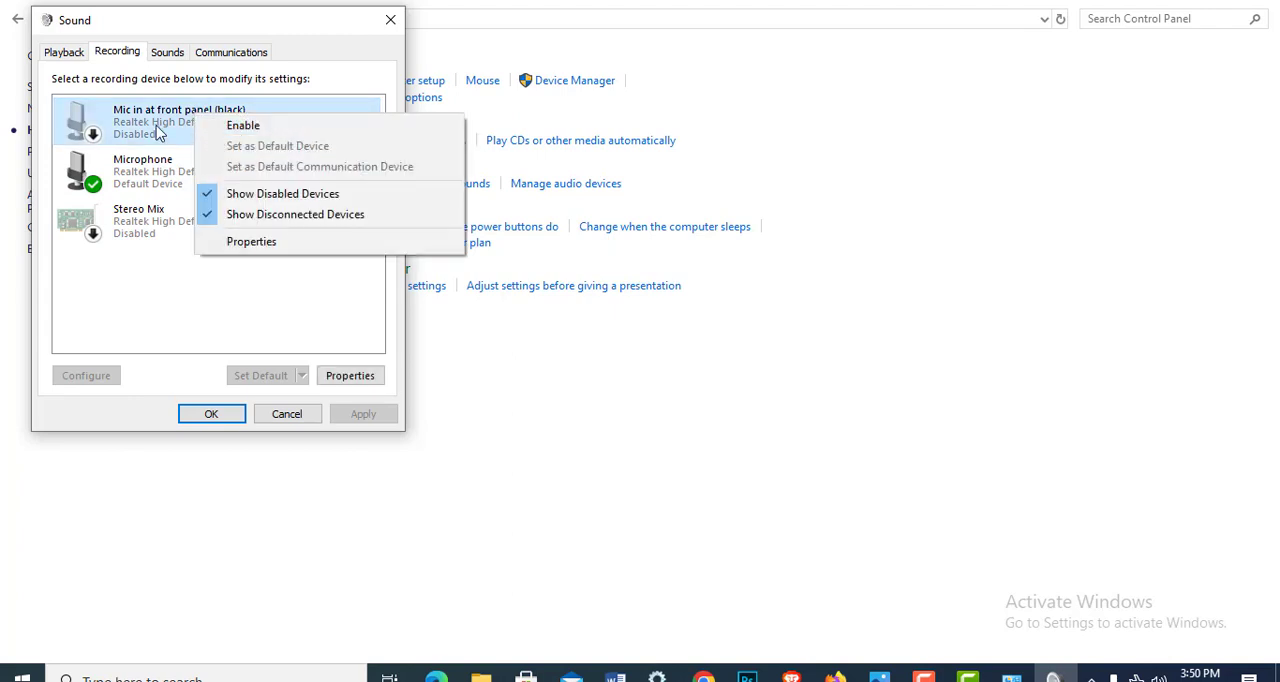
mouse_move(243, 124)
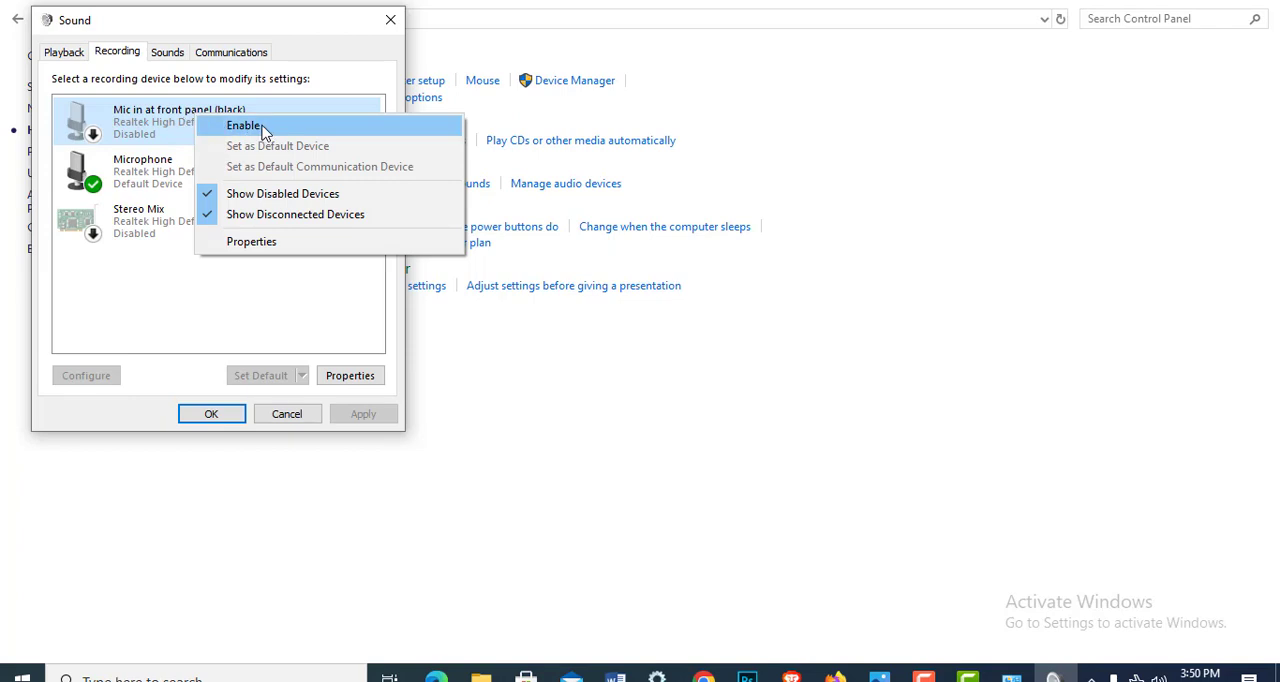
mouse_move(172, 178)
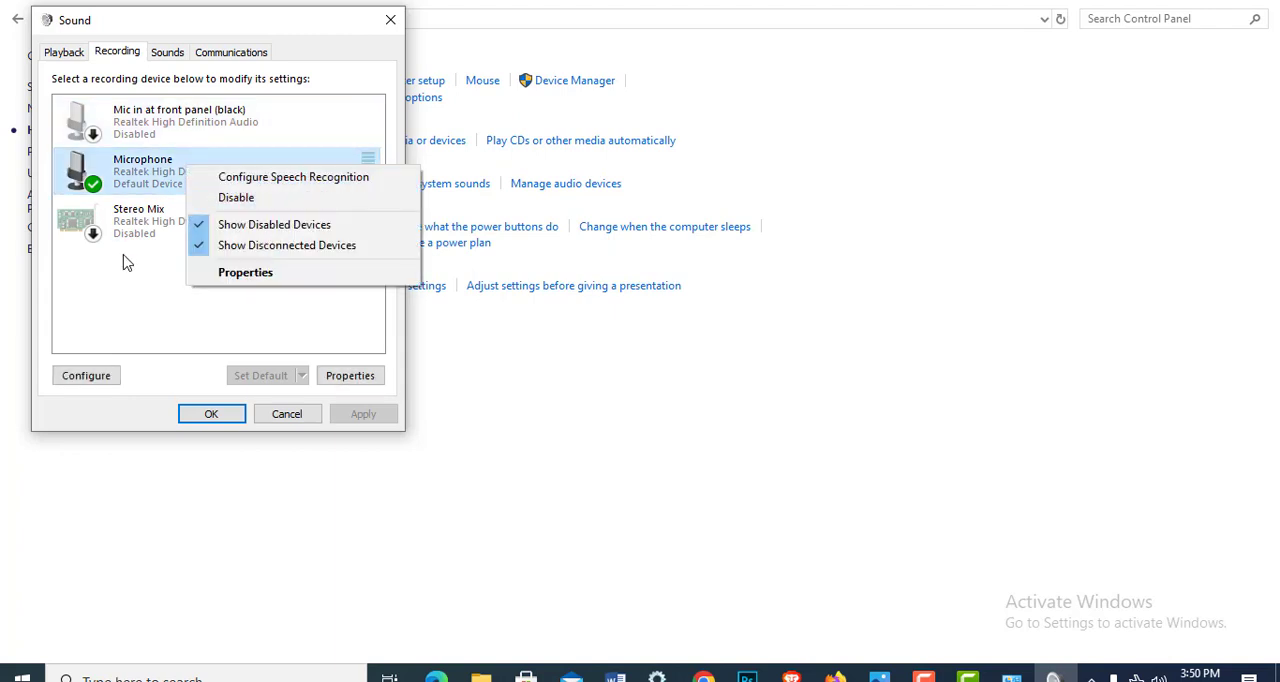
left_click(138, 220)
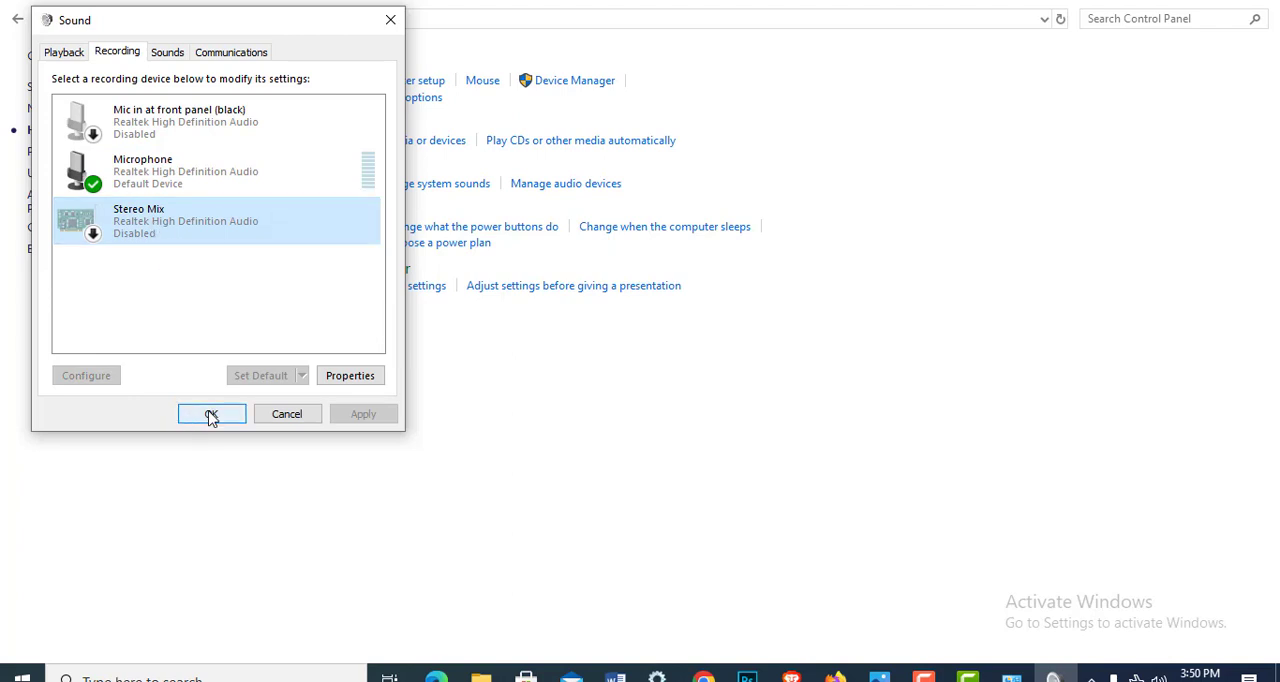
left_click(211, 413)
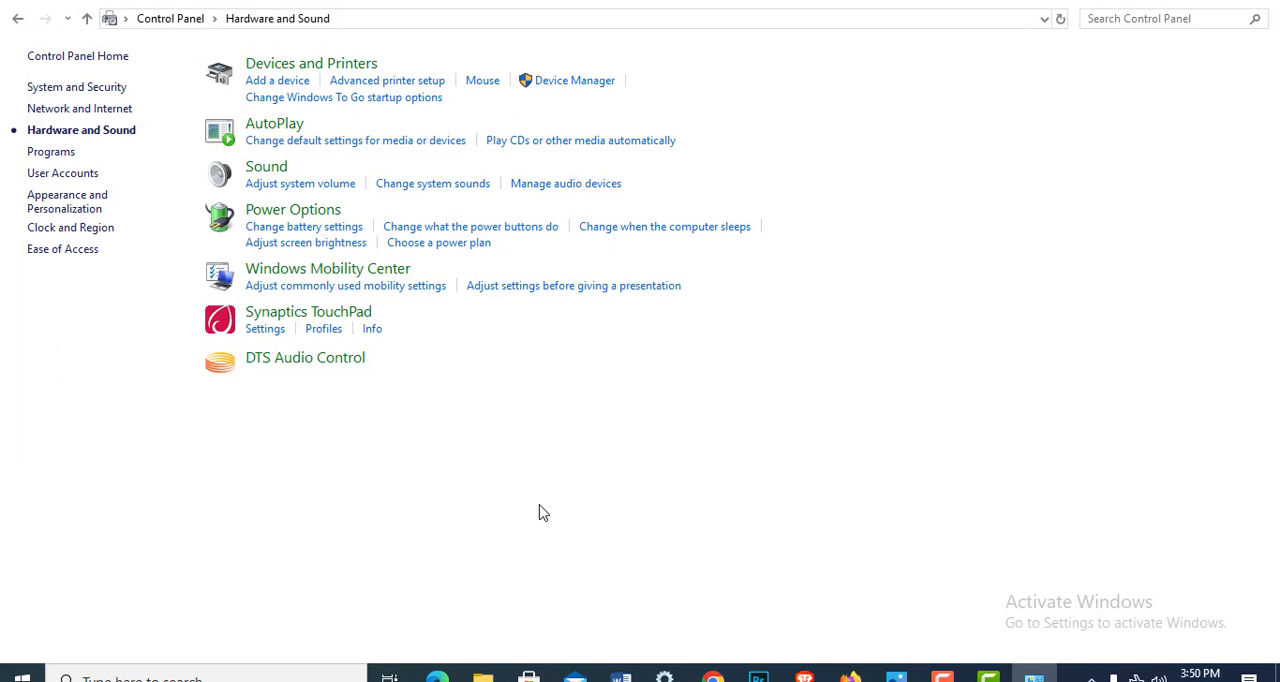